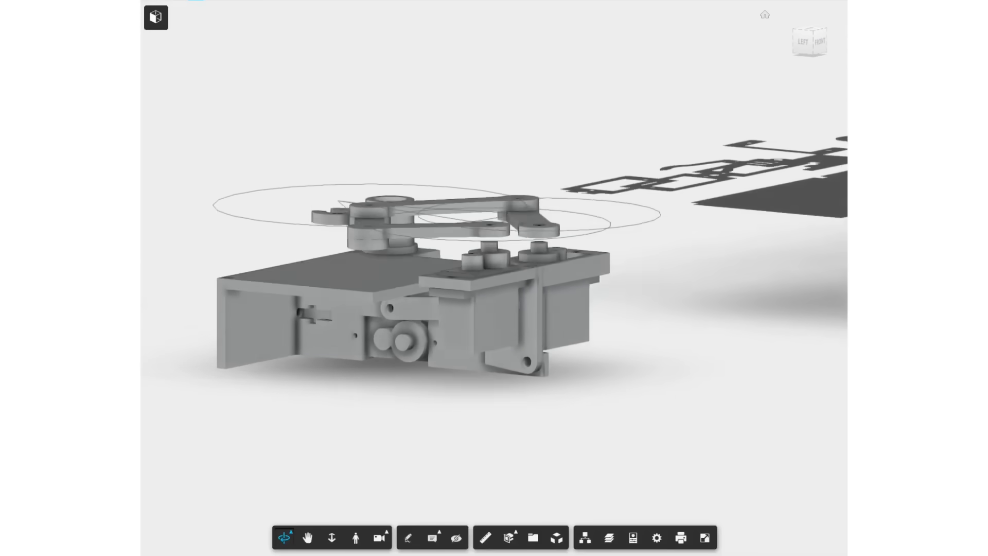
- Read the servo and encoder pin constants on lines 11–28, then scroll down to the pen lift offsets
drag(441, 252, 542, 158)
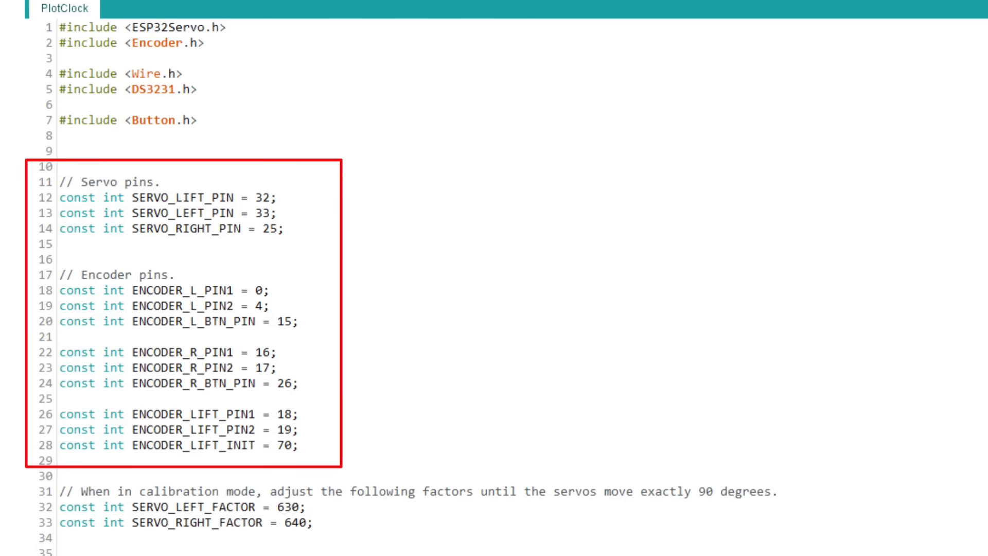
scroll(down, 3)
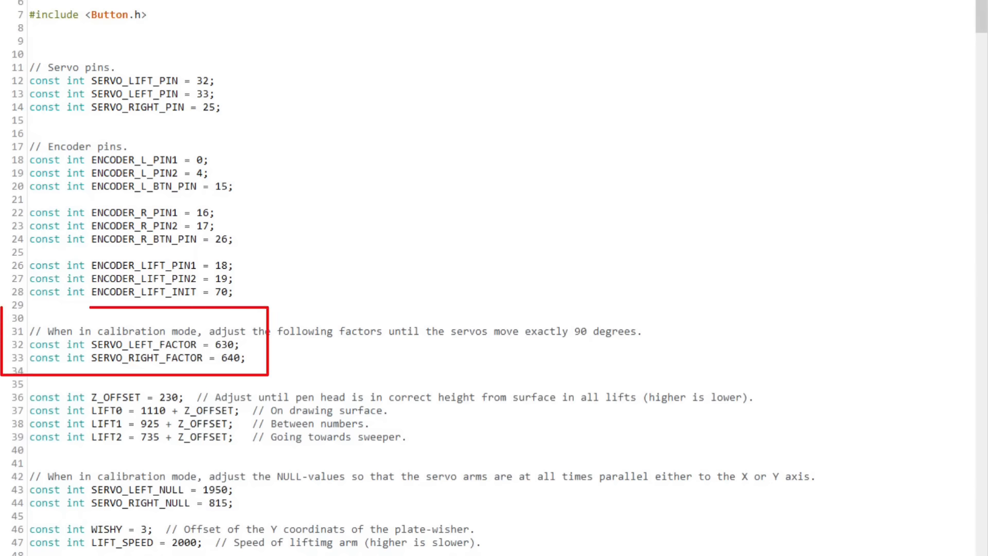
- Scroll past SERVO_LEFT_FACTOR and SERVO_RIGHT_FACTOR to line 110, int currentMode = 0
scroll(down, 3)
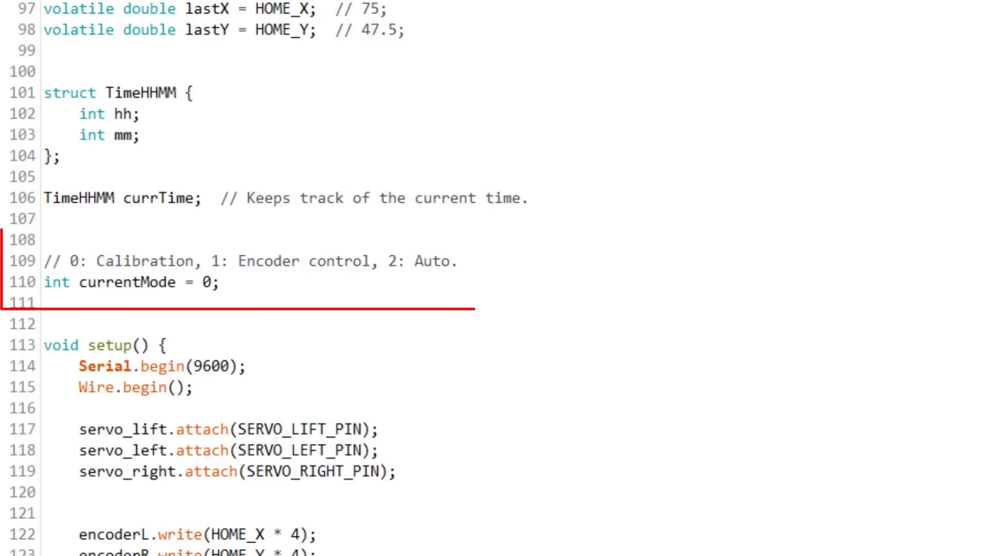